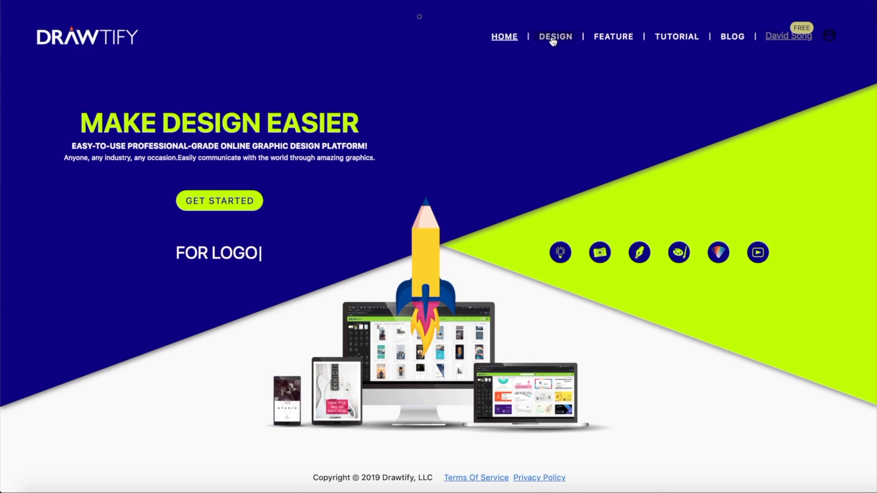
# - Open the design dashboard and browse the Poster templates under Marketing
pyautogui.click(555, 36)
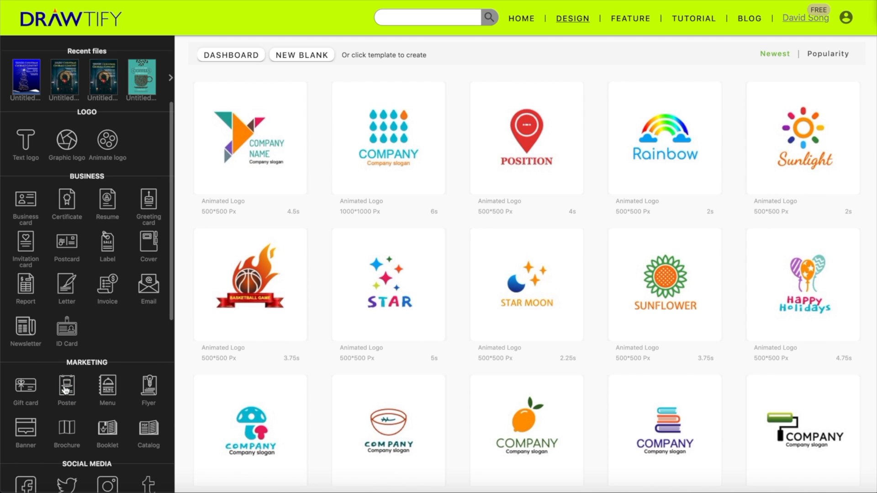
pyautogui.click(66, 386)
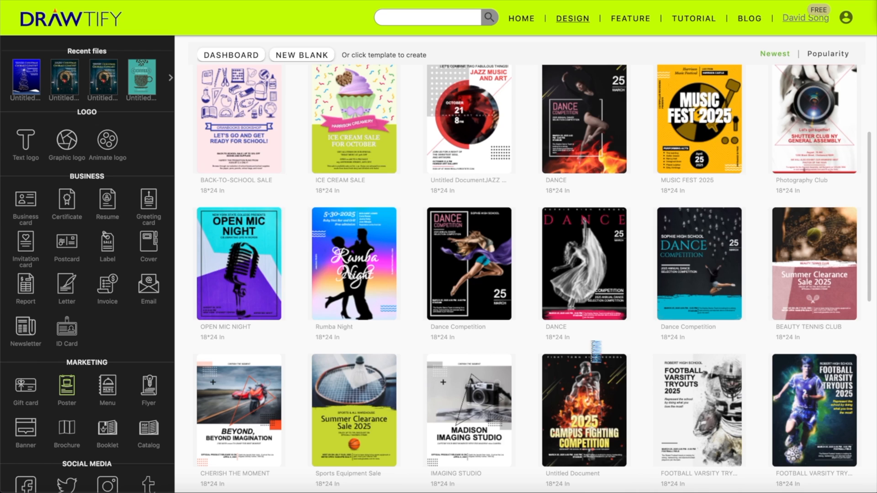
pyautogui.scroll(-3)
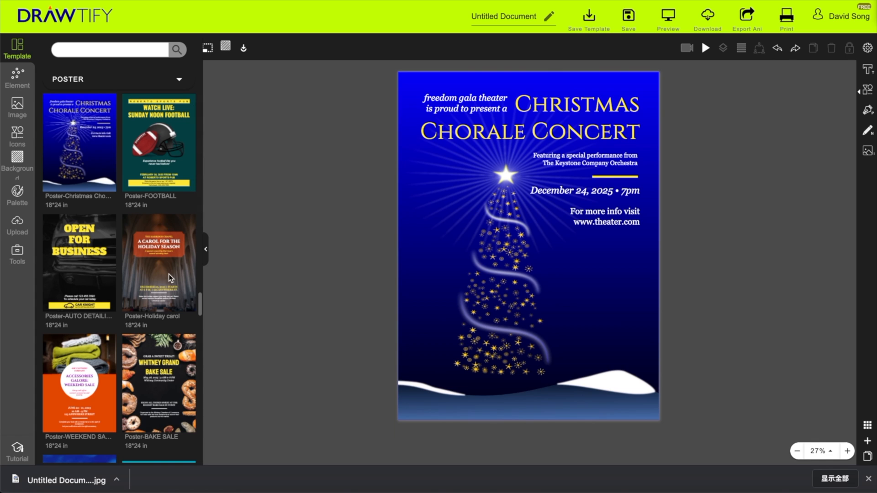
pyautogui.click(169, 276)
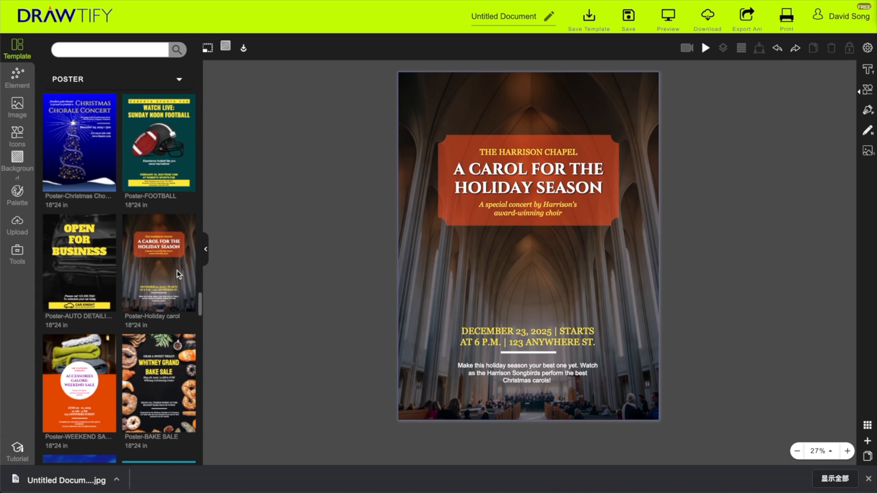
pyautogui.click(80, 142)
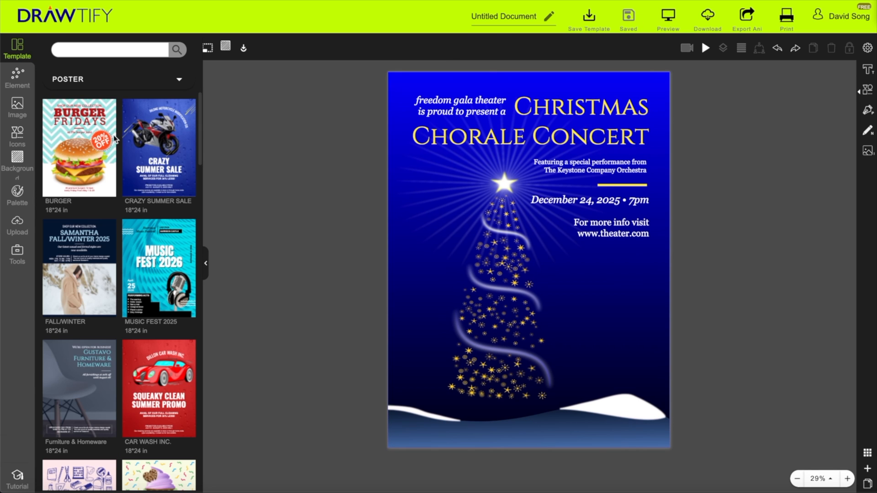
# - Search photos for 'Christmas' and set the glowing wreath photo as the background
pyautogui.click(18, 107)
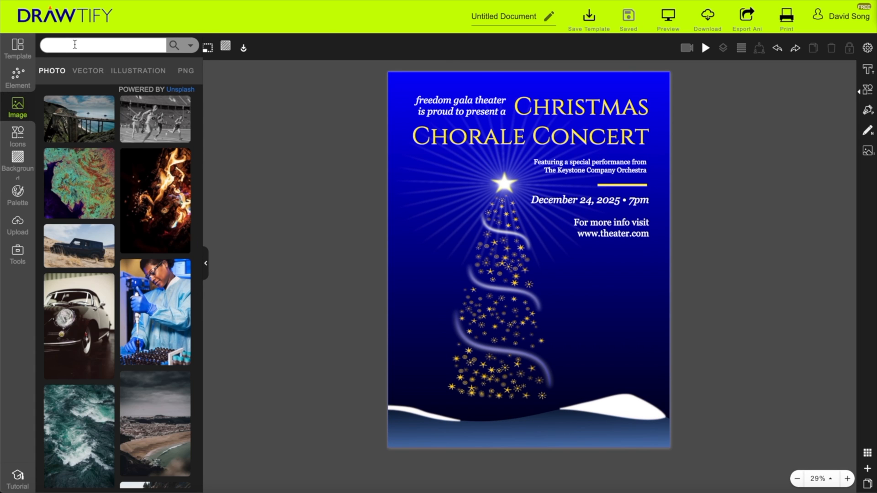
pyautogui.write('Christmas')
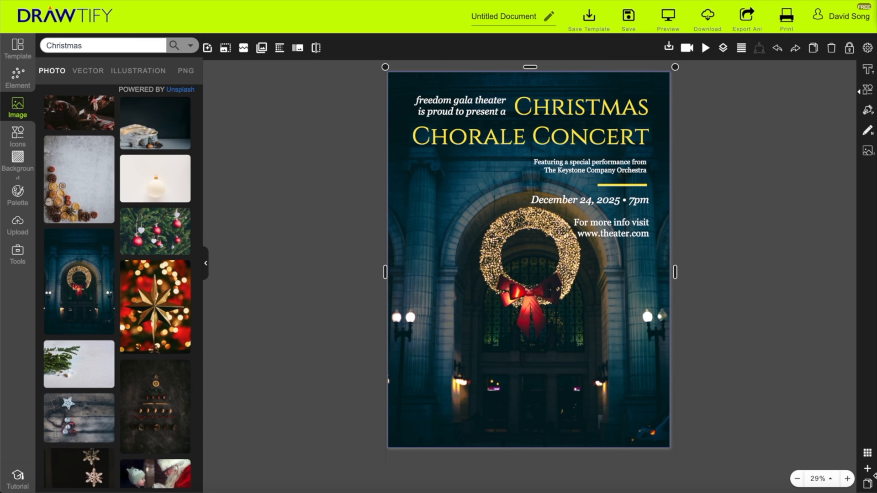
pyautogui.click(462, 109)
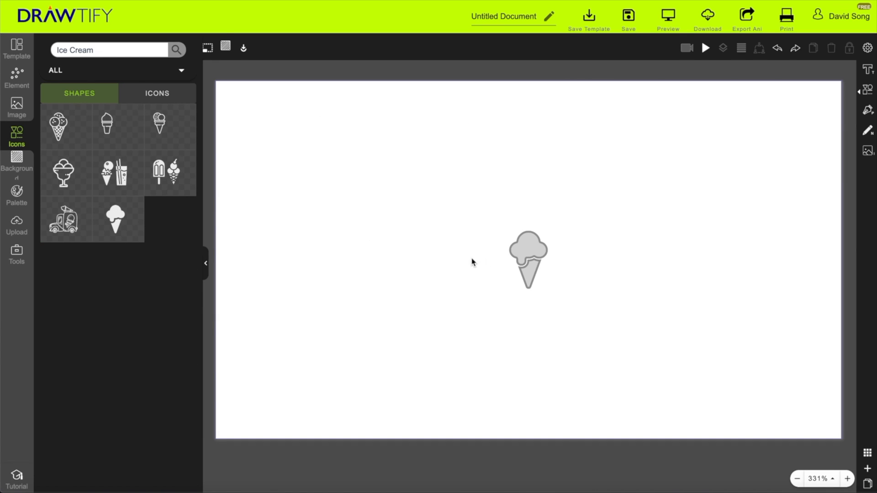
# - Place the blue-and-orange ice cream cone icon beside the 'Lewis Ice Cream Shop' text
pyautogui.click(527, 266)
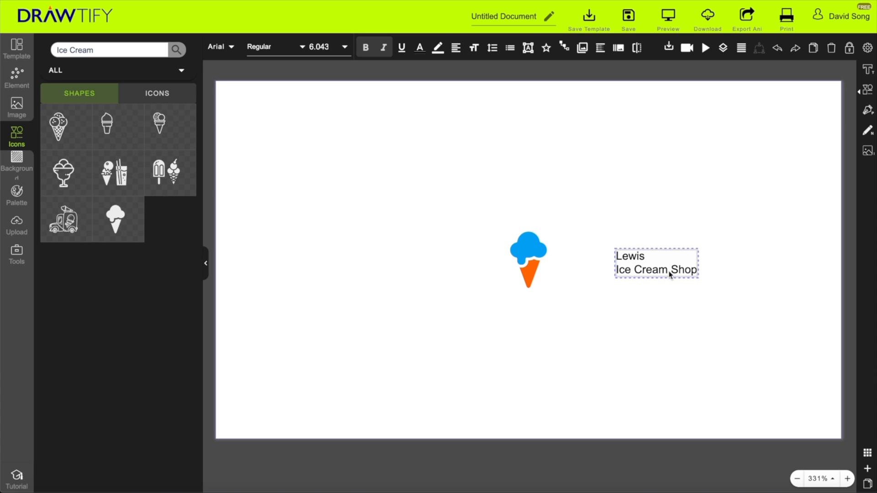
# - Add the ice cream photo on the left and fill the right panel pale blue
pyautogui.click(475, 47)
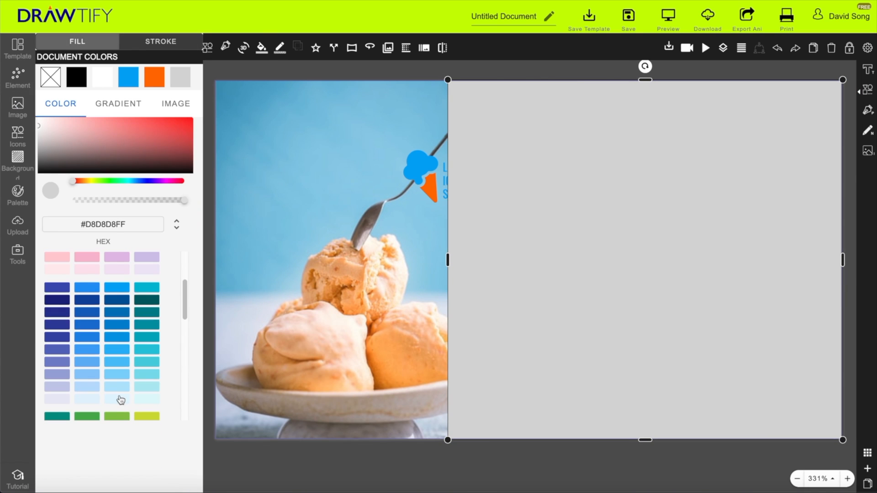
pyautogui.click(116, 400)
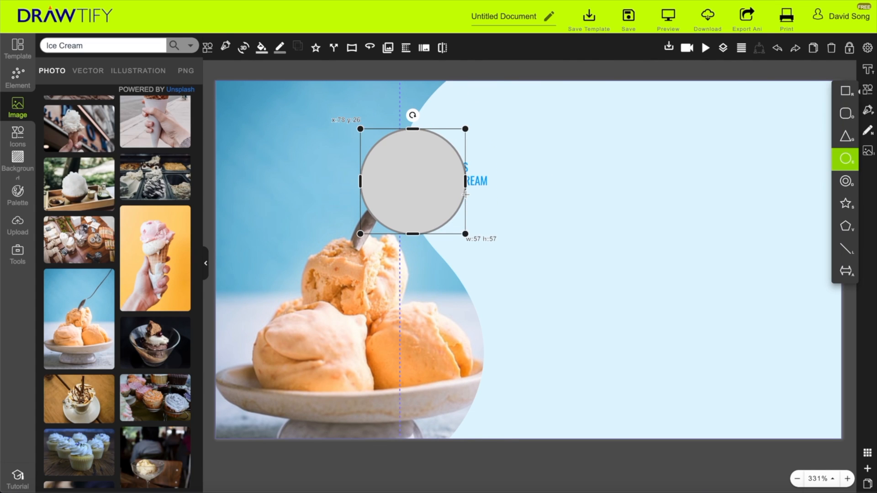
# - Surround the logo with a white-filled, blue-stroked circle sent behind it
pyautogui.click(263, 46)
pyautogui.write('Manager')
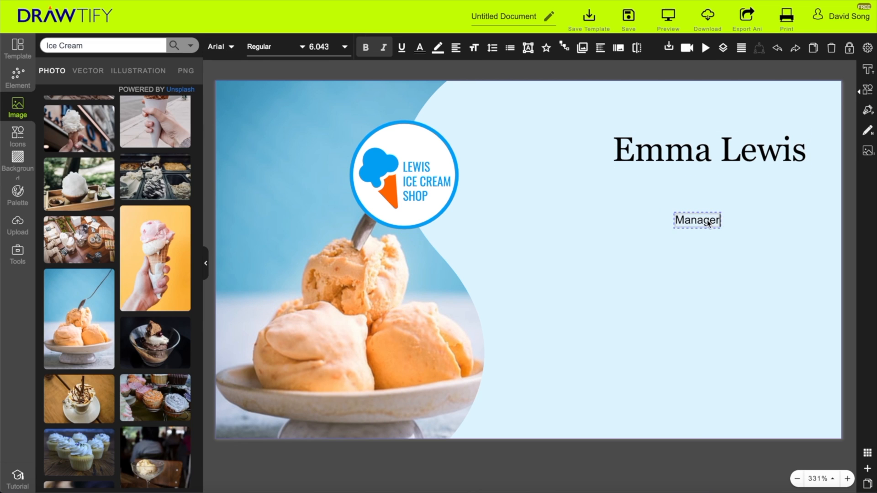
# - Add 'Emma Lewis' and italic 'Manager' in blue at the top right
pyautogui.click(218, 47)
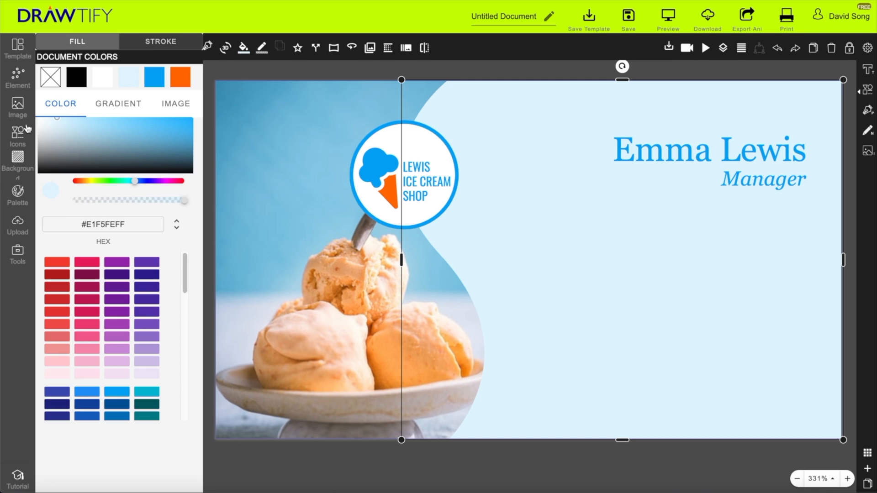
pyautogui.click(17, 78)
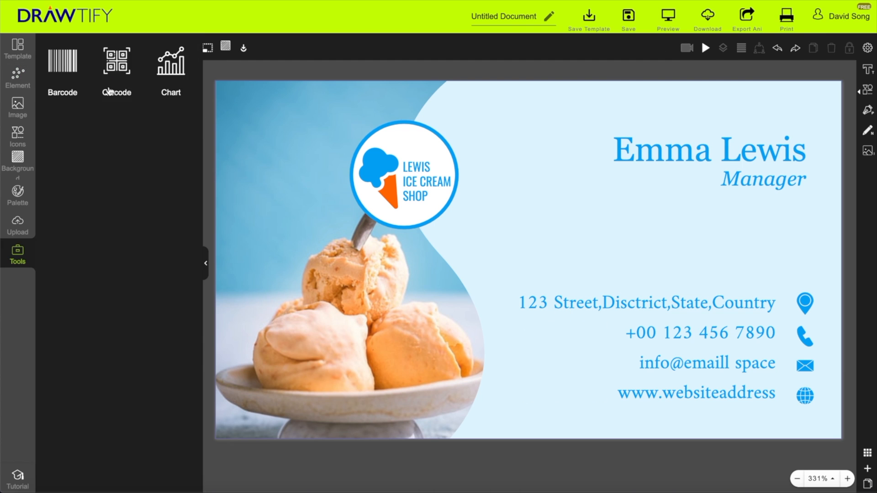
# - Add a QR code beside the contact details and reposition the circular logo
pyautogui.click(116, 63)
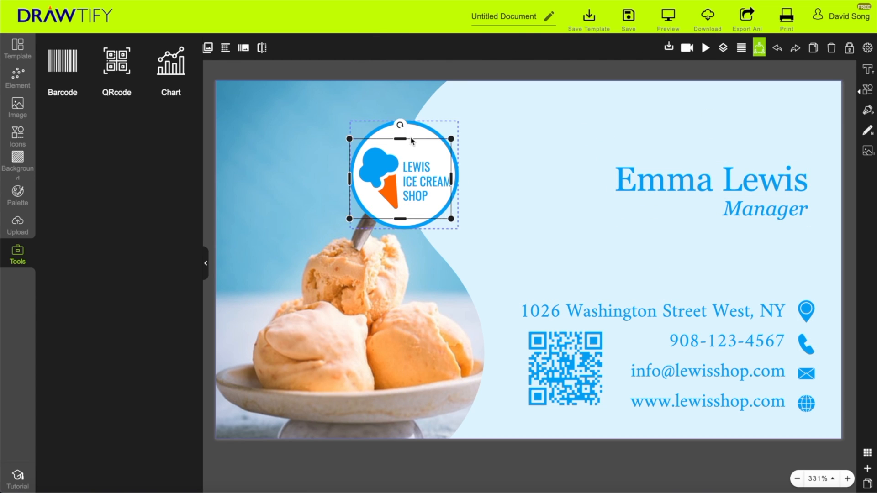
pyautogui.moveTo(411, 140); pyautogui.dragTo(428, 154)
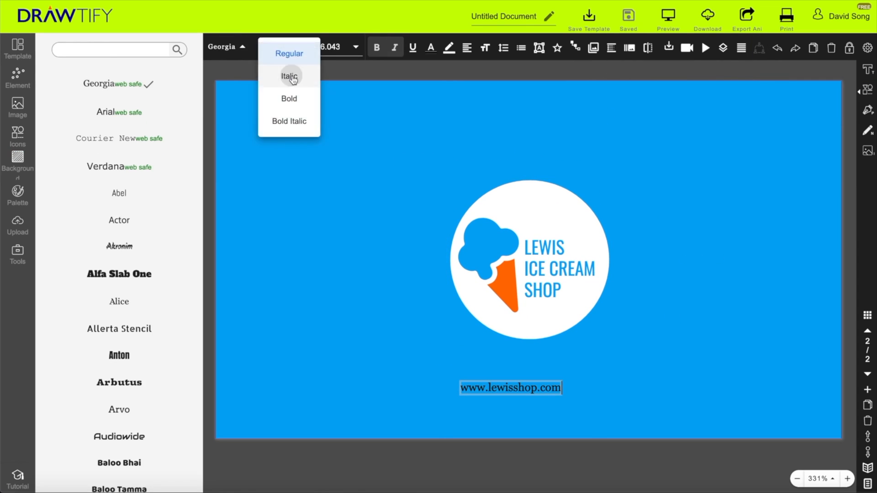
# - Set the website address on the blue back page to Italic
pyautogui.click(289, 75)
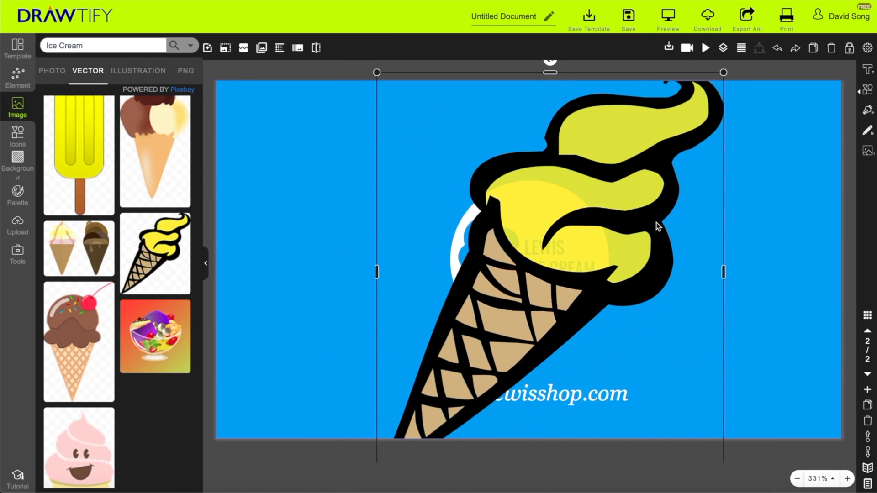
# - Make the enlarged ice cream cone vector a translucent blue watermark behind the logo
pyautogui.click(297, 48)
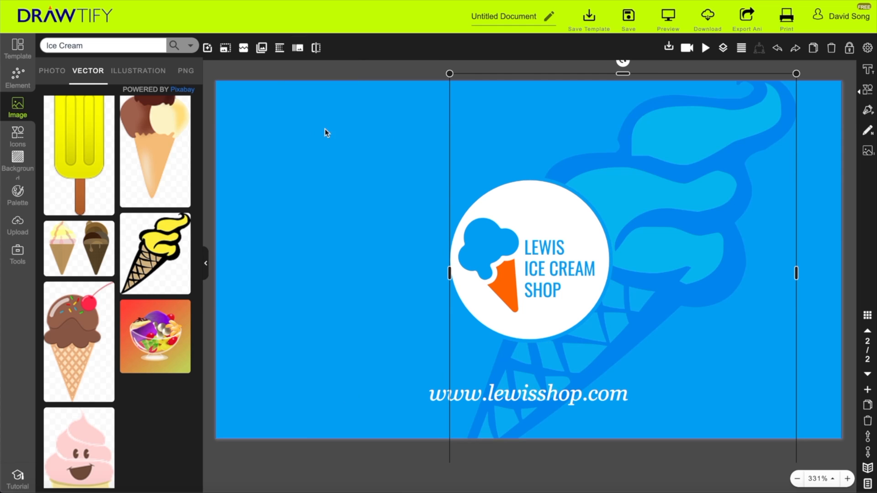
pyautogui.click(628, 17)
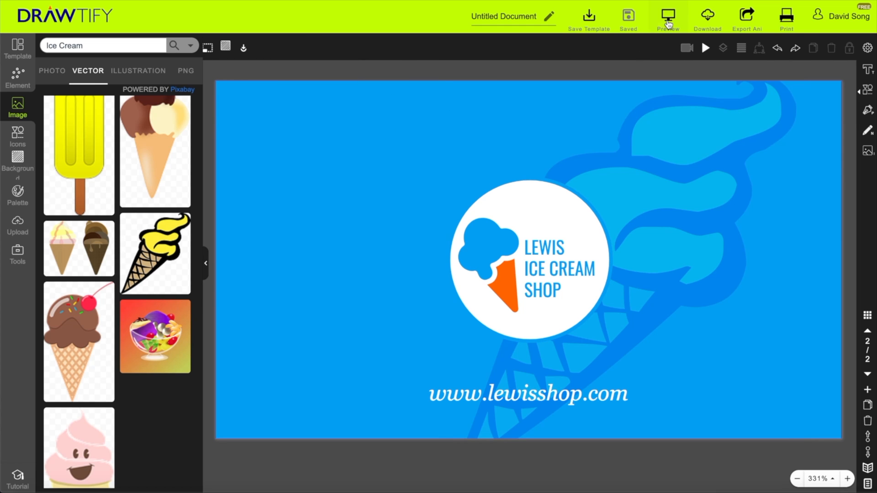
pyautogui.moveTo(813, 67)
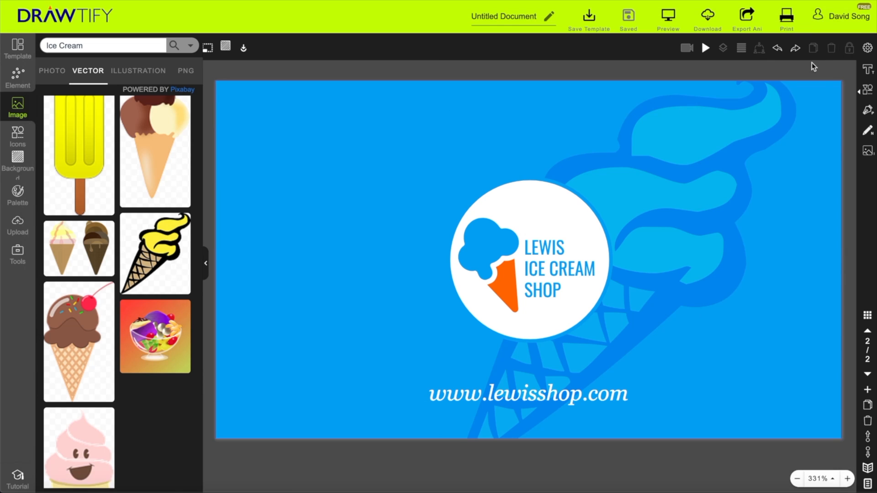
# - Open the Download options to export both card pages in high quality
pyautogui.click(706, 14)
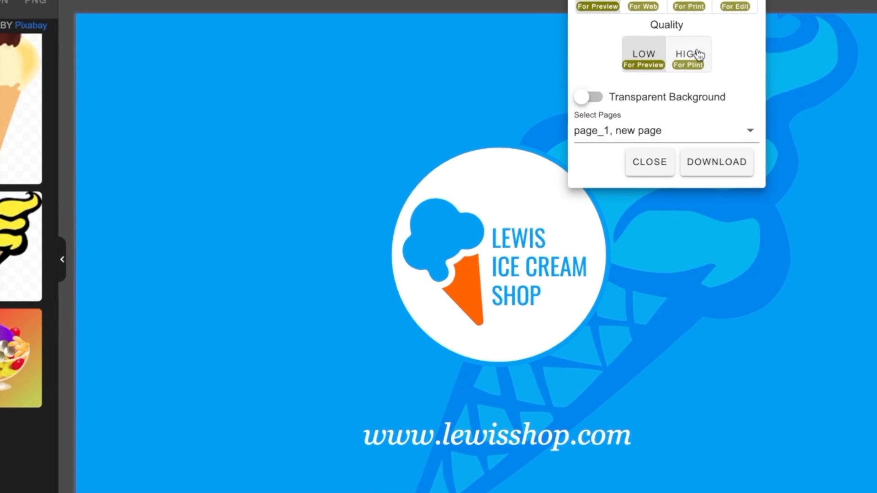